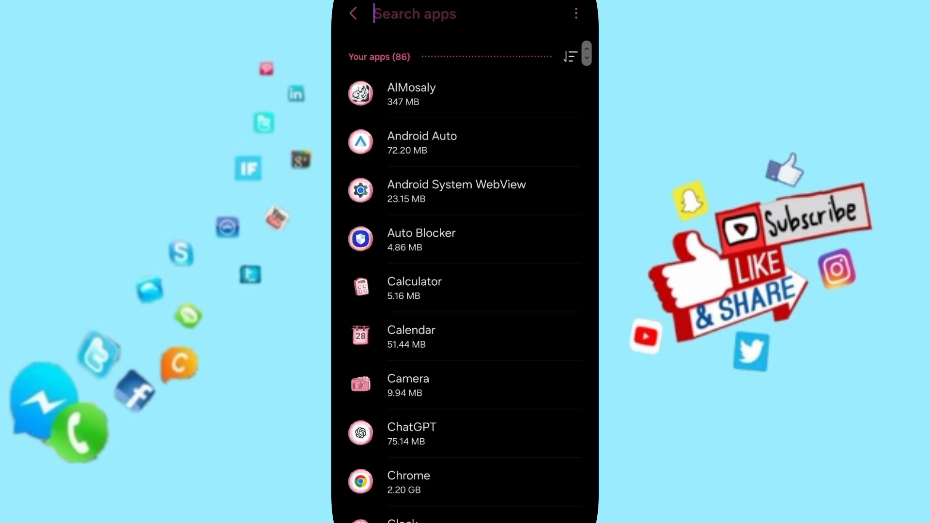
Find SweetMeet by searching 'swee' in installed apps and show its App info
type("swee")
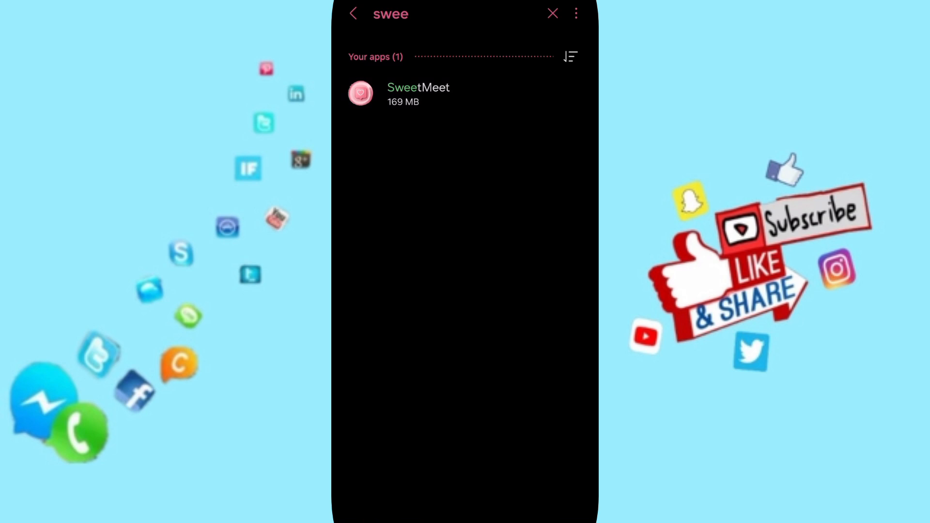
left_click(418, 93)
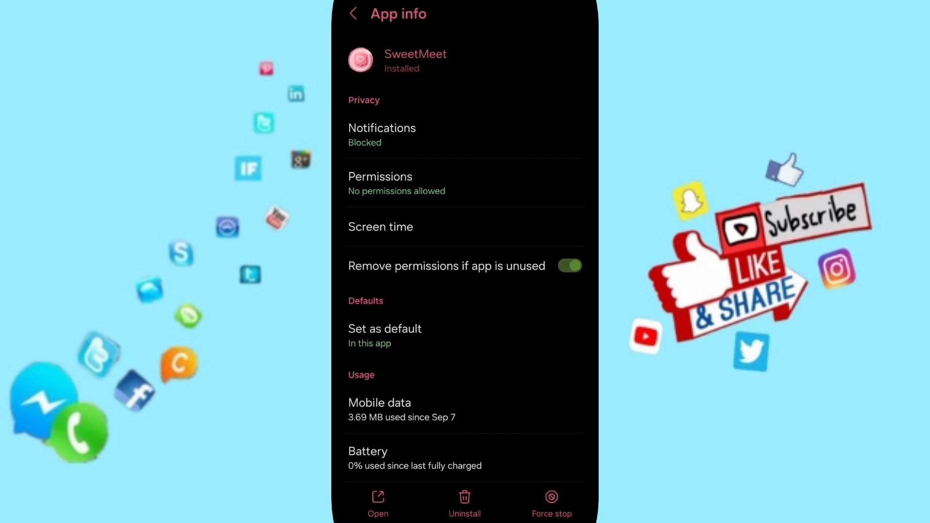
Force stop SweetMeet and confirm the stop
scroll("down", 3)
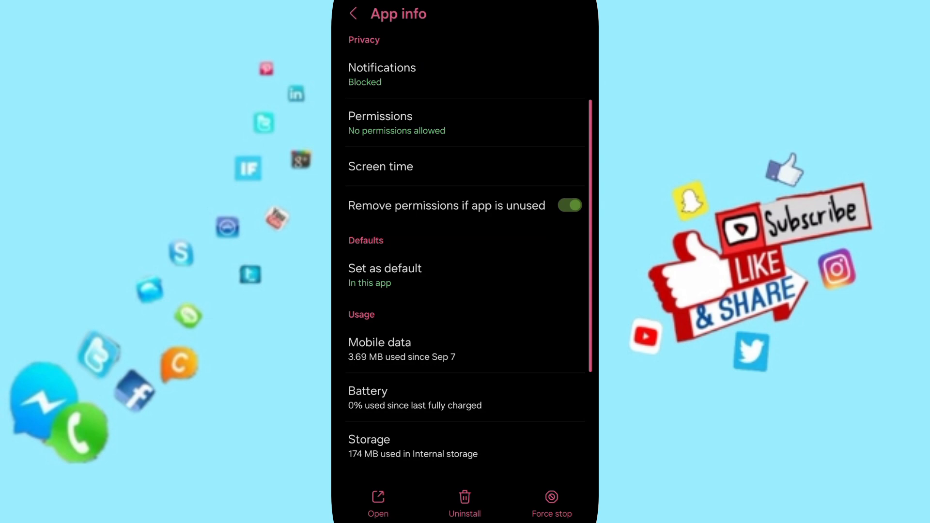
left_click(552, 497)
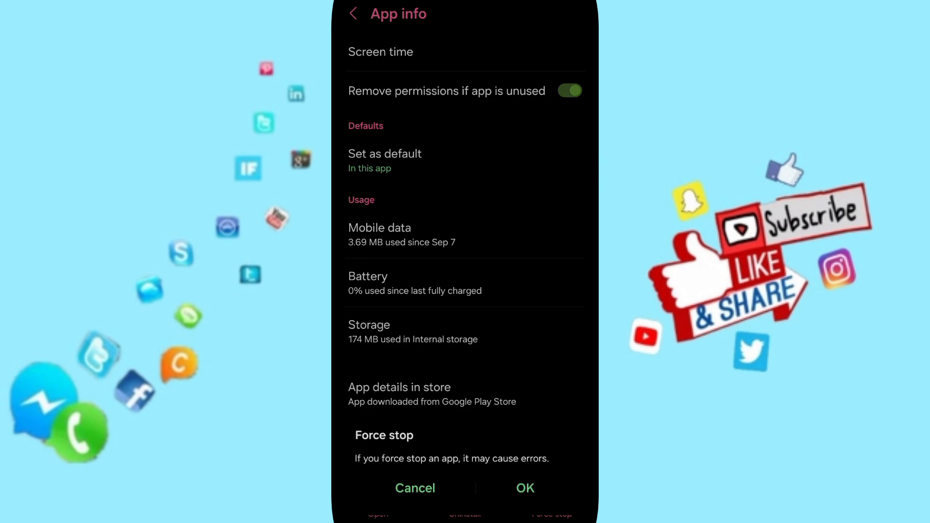
left_click(415, 487)
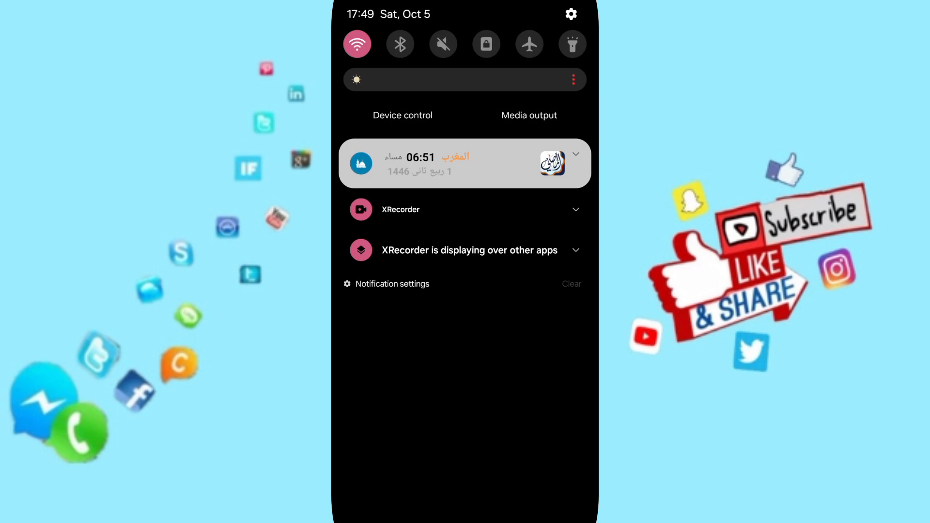
Switch Wi-Fi off from the quick settings tile
left_click(357, 44)
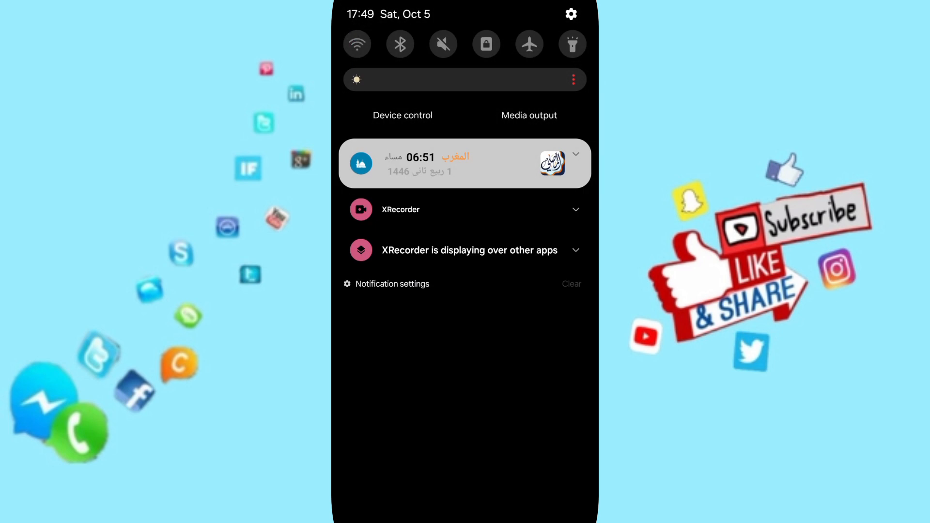